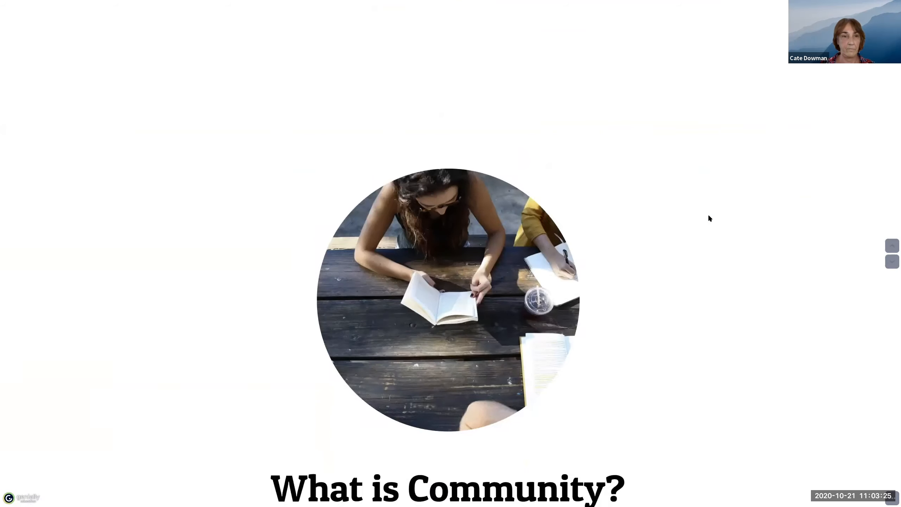
- Advance from 'What is Community?' to the 'Creating meaningful dialogue' slide
{"action": "left_click", "coordinate": [892, 261]}
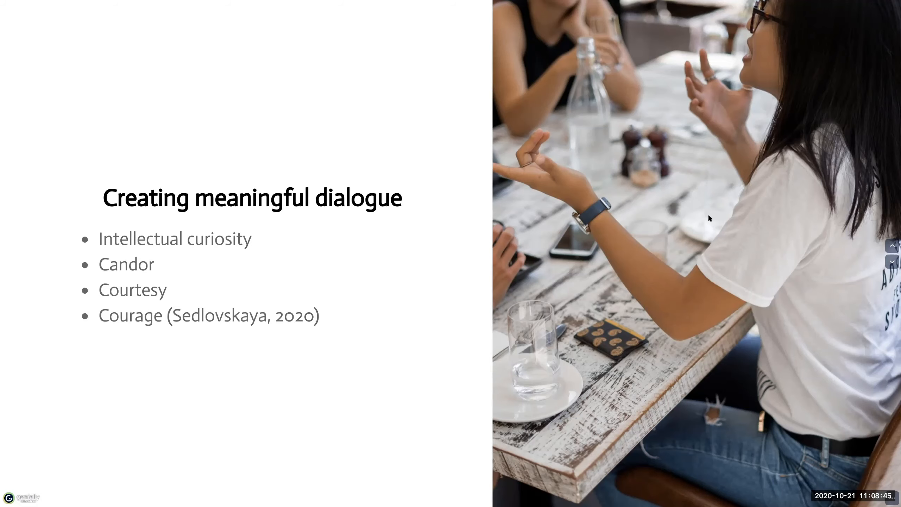
- Scroll down to the 'Discuss class framework' slide on getting students acquainted
{"action": "scroll", "scroll_direction": "down", "scroll_amount": 3}
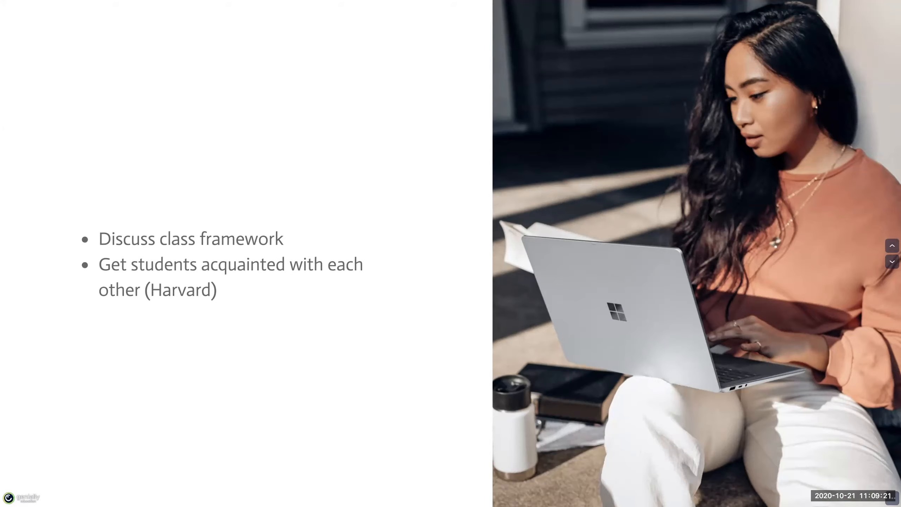
{"action": "left_click", "coordinate": [892, 261]}
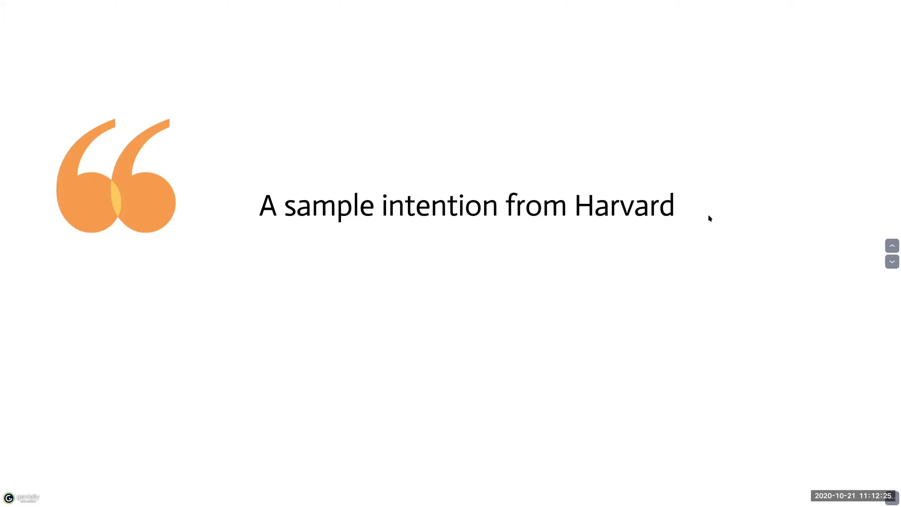
- Advance to the accessibility tips slide with the neon sign photo
{"action": "left_click", "coordinate": [892, 262]}
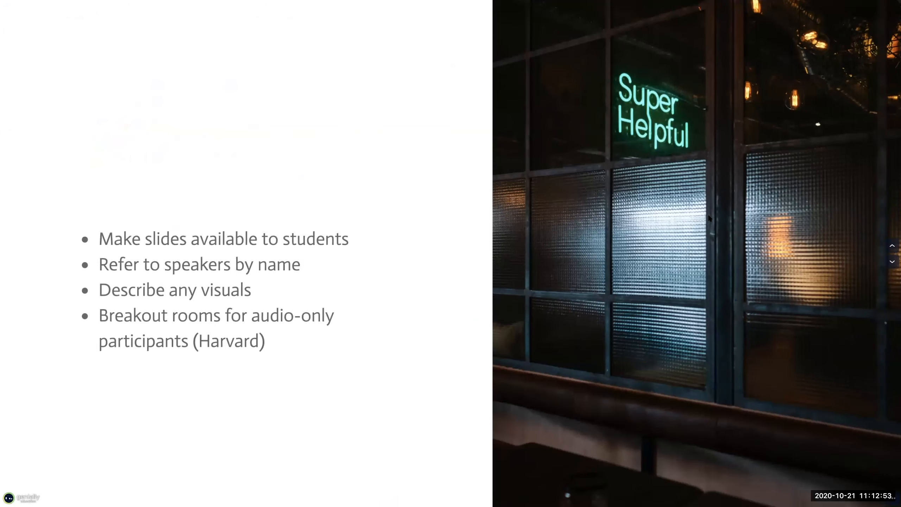